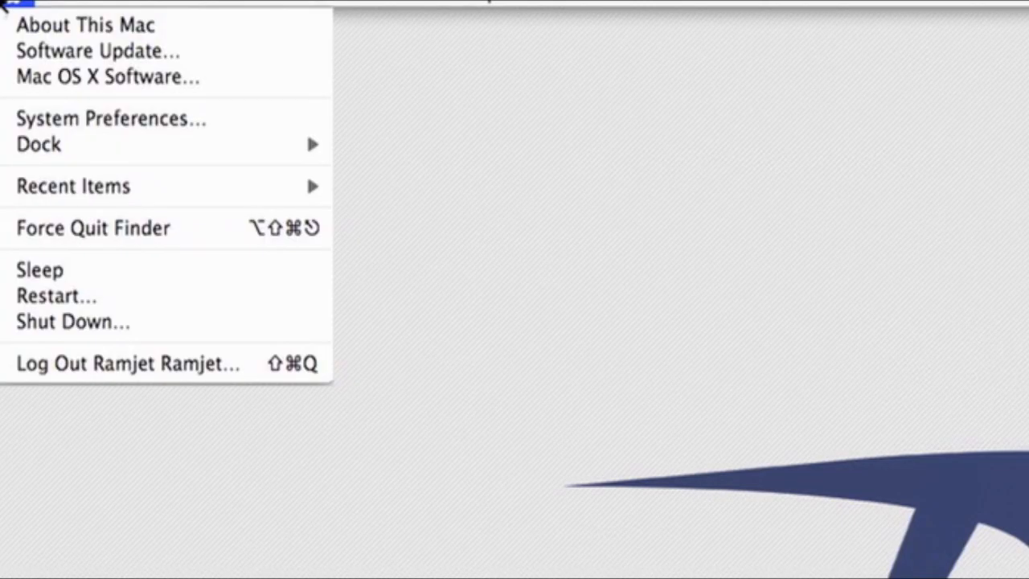
{"action": "mouse_move", "coordinate": [84, 26]}
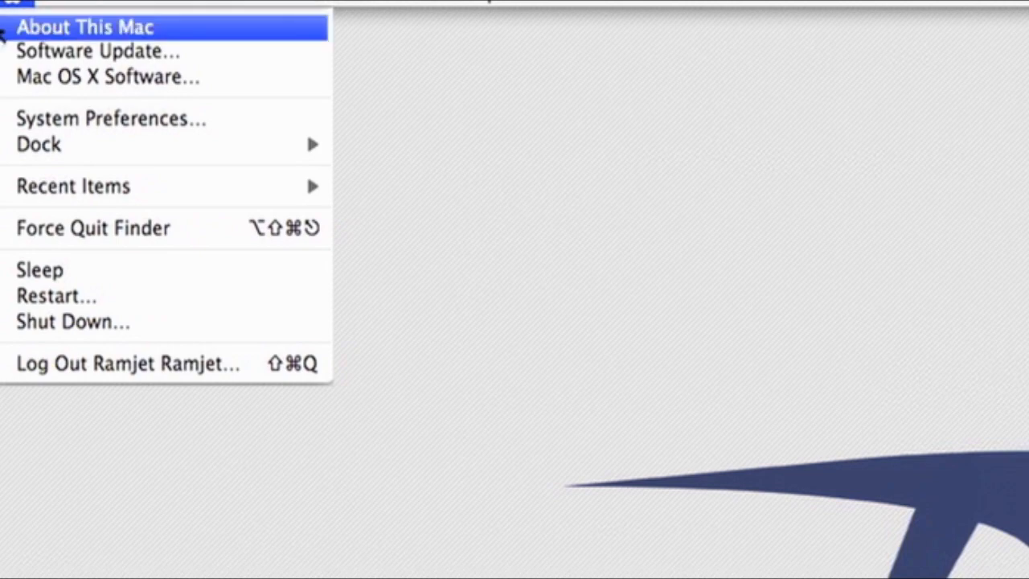
Open the Apple system menu listing About This Mac, Software Update and System Preferences
{"action": "left_click", "coordinate": [84, 26]}
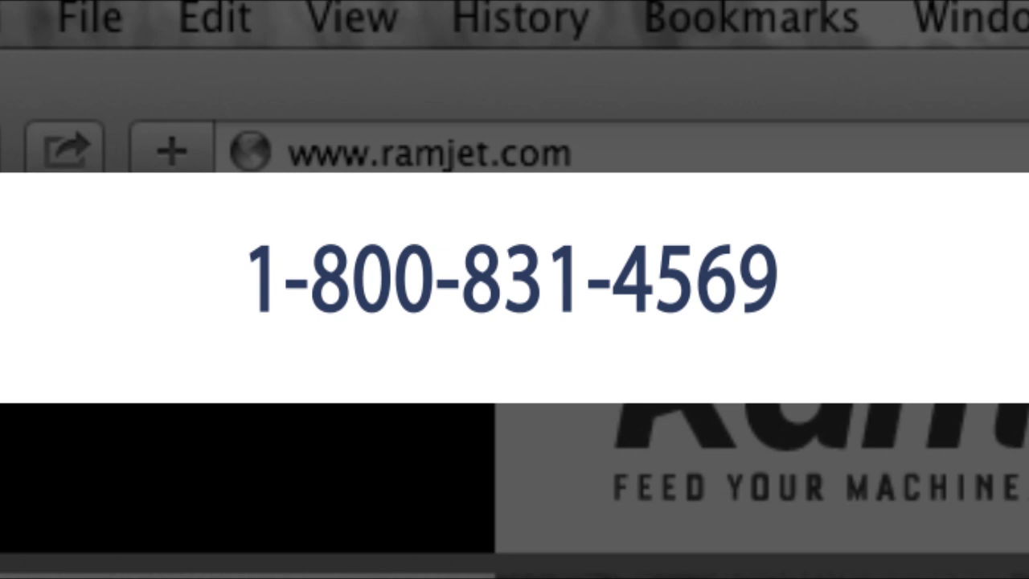
Show About This Mac with OS X 10.8.2, 2.9 GHz Core i7 and 16 GB DDR3 memory
{"action": "left_click", "coordinate": [8, 6]}
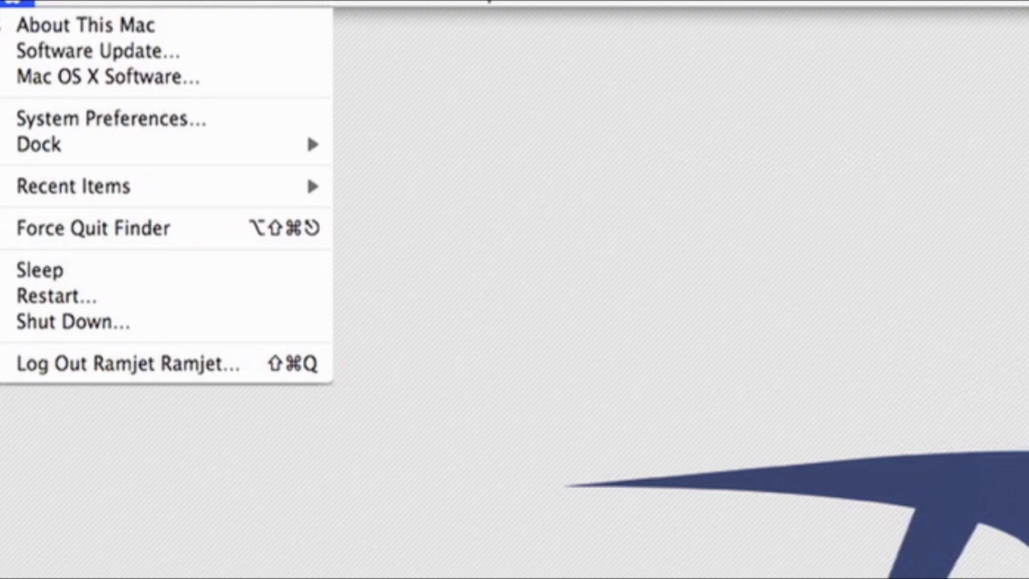
{"action": "left_click", "coordinate": [83, 25]}
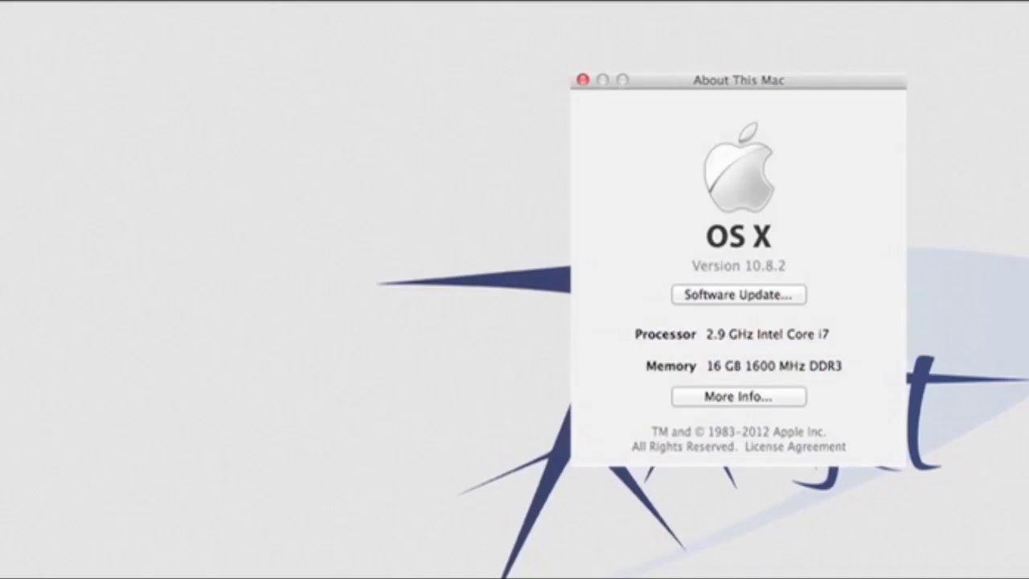